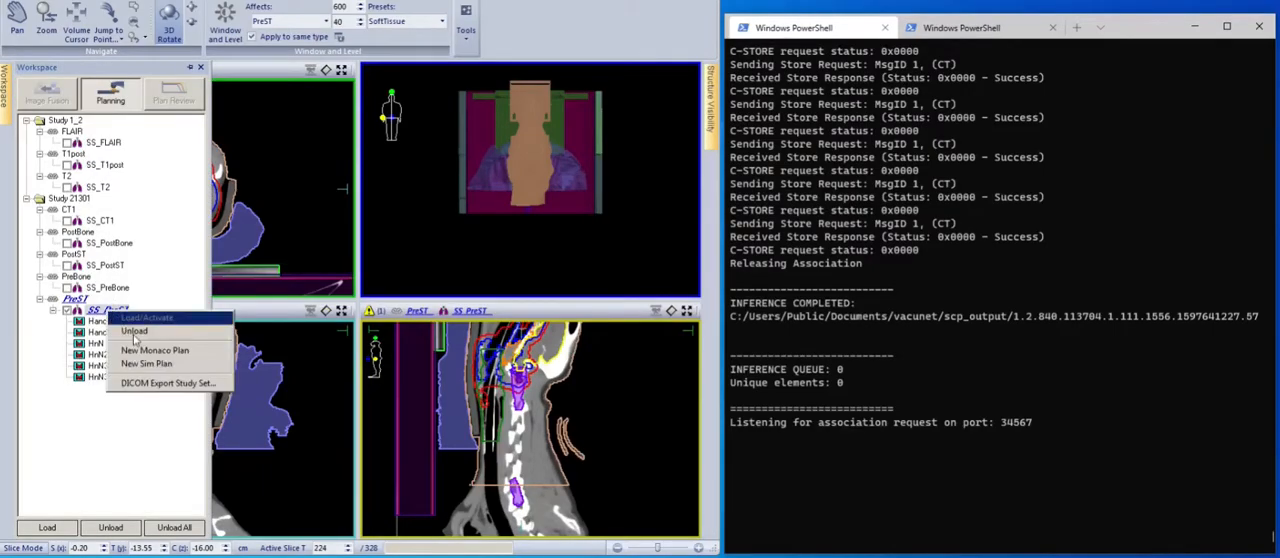
# Start a DICOM export of the PreST study's images to VacBag AI
pyautogui.click(167, 383)
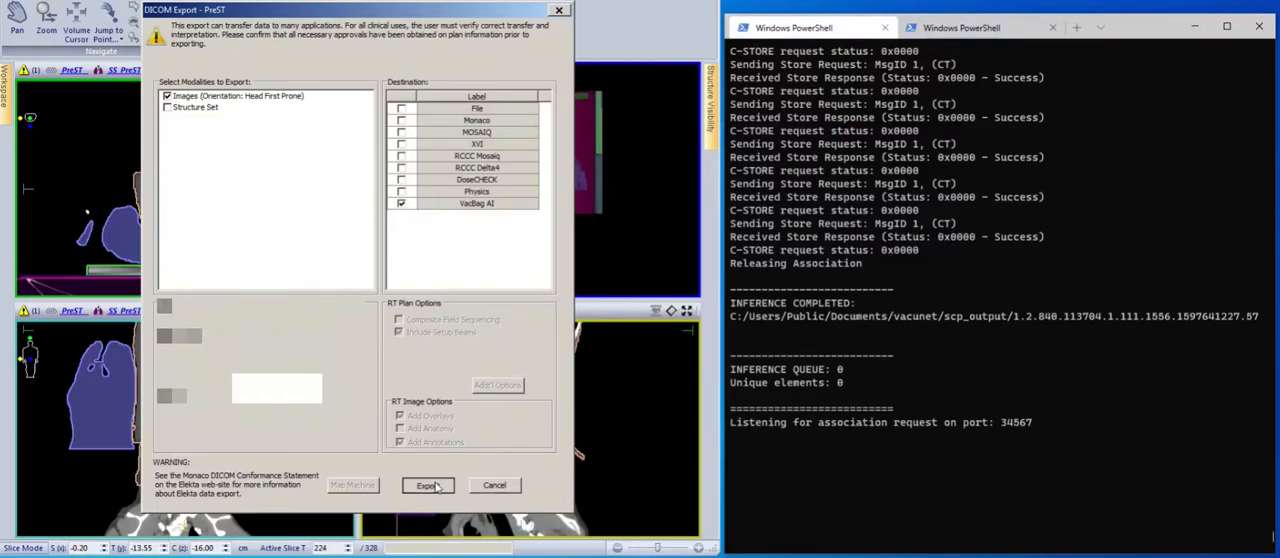
pyautogui.click(427, 485)
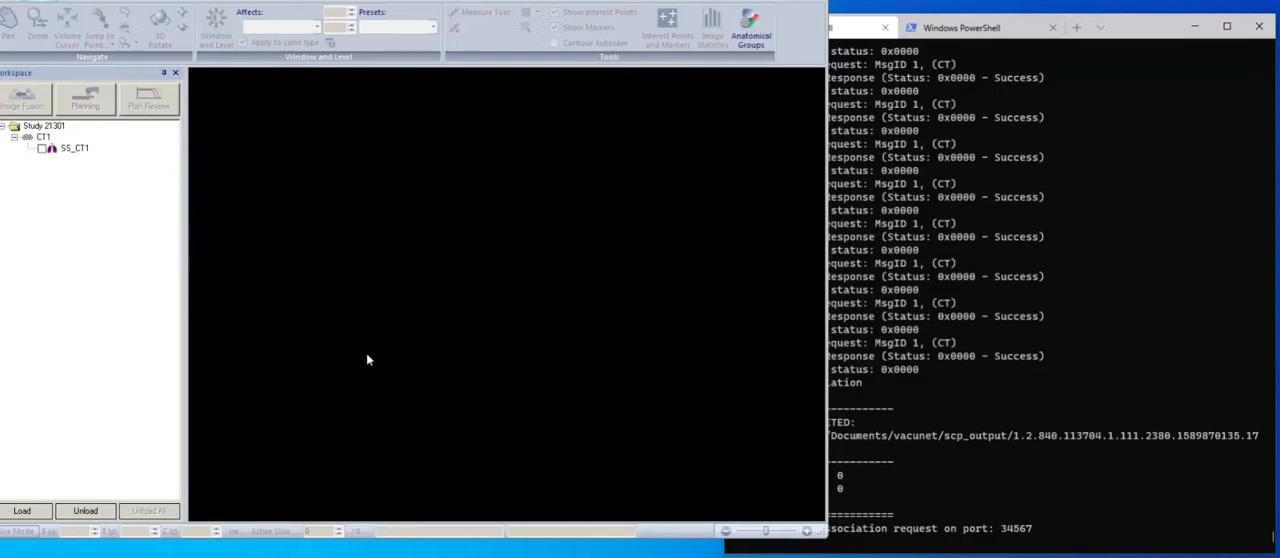
# Load CT1 from Study 21301 and scroll through its axial slices
pyautogui.click(73, 148)
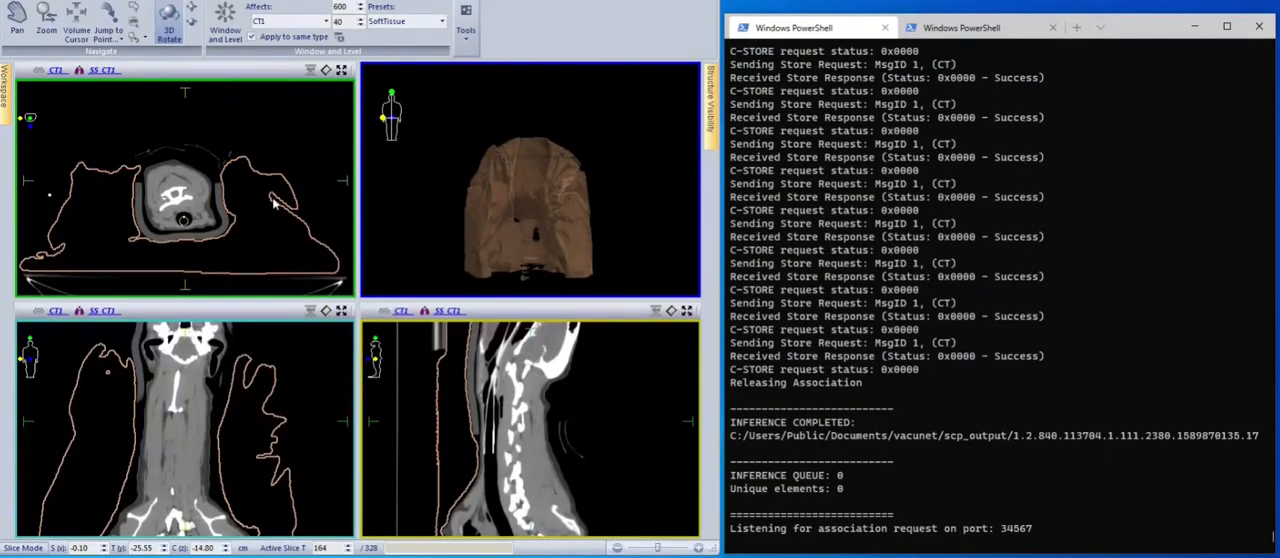
pyautogui.scroll(-3)
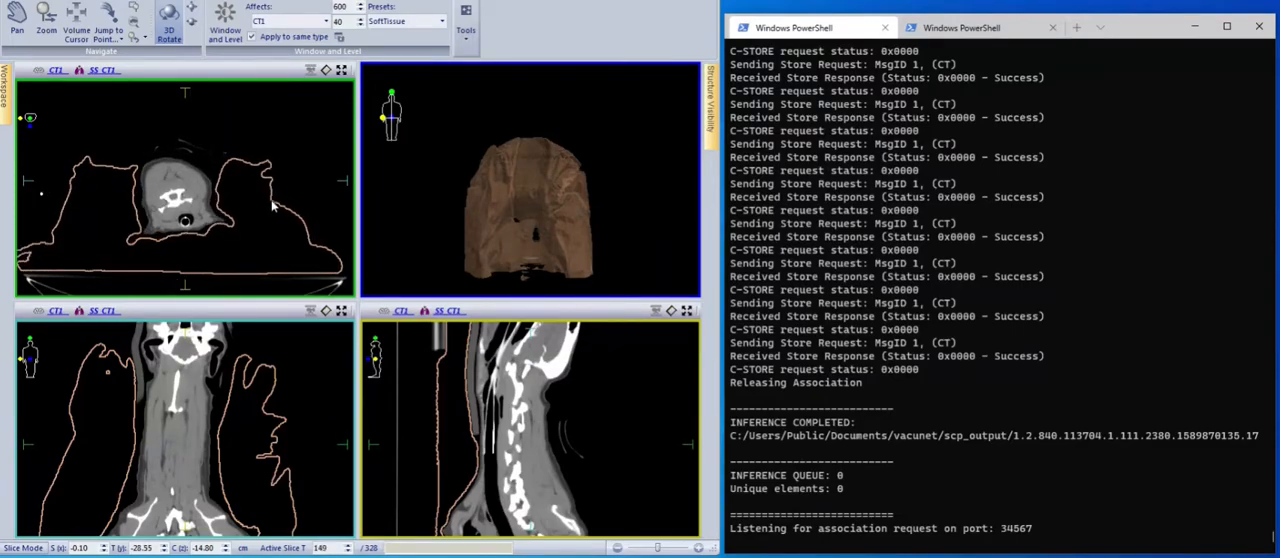
# Switch the window/level preset from SoftTissue to Lung and scroll through slices
pyautogui.click(440, 21)
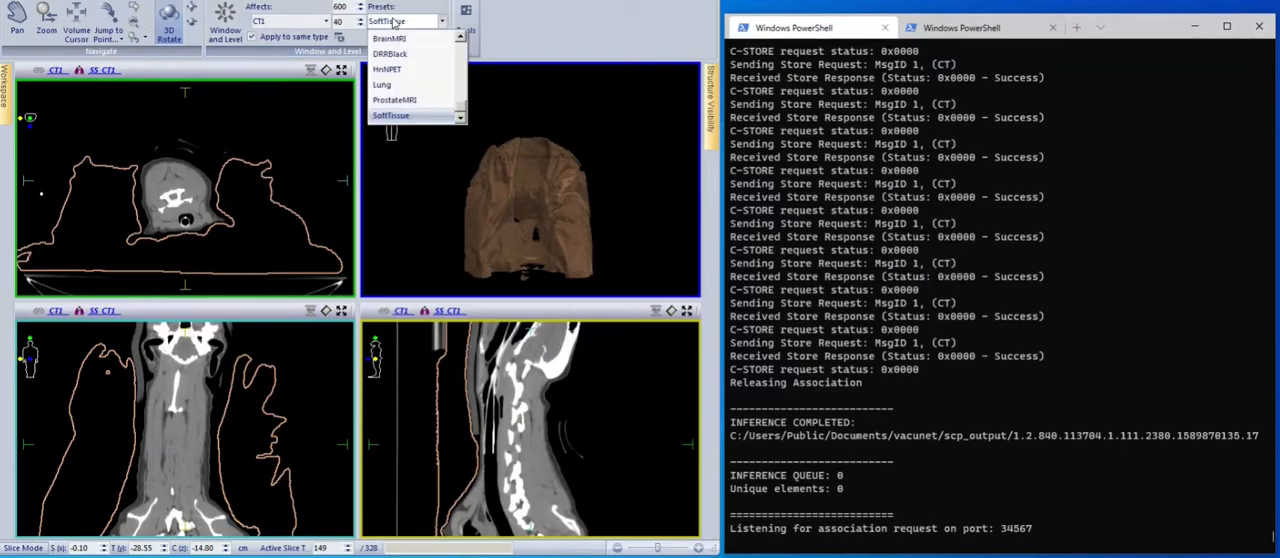
pyautogui.click(382, 84)
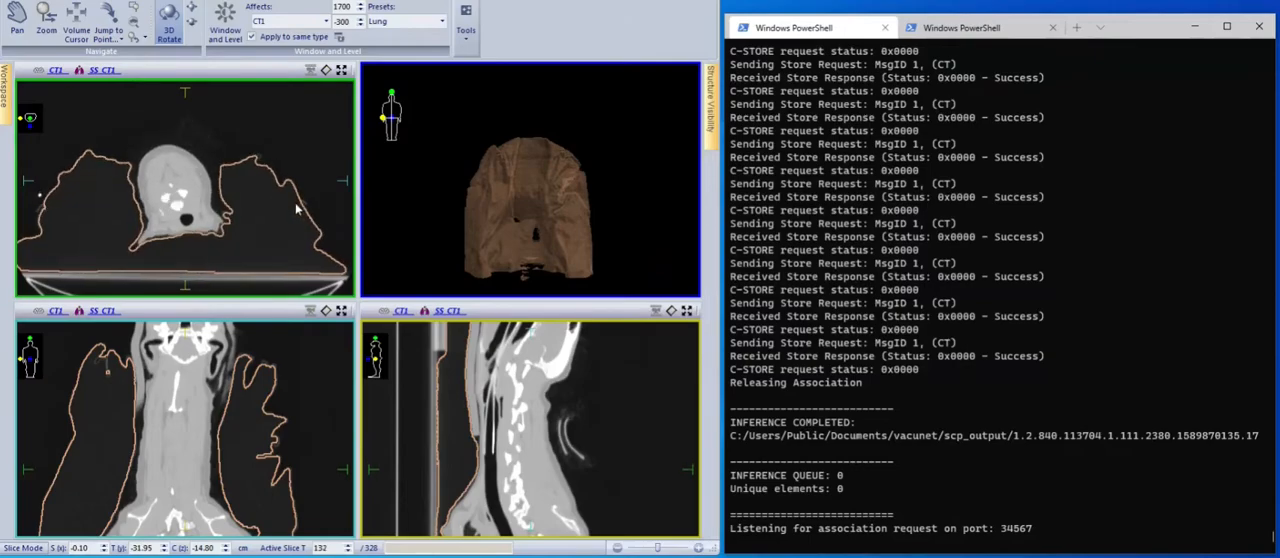
pyautogui.scroll(-3)
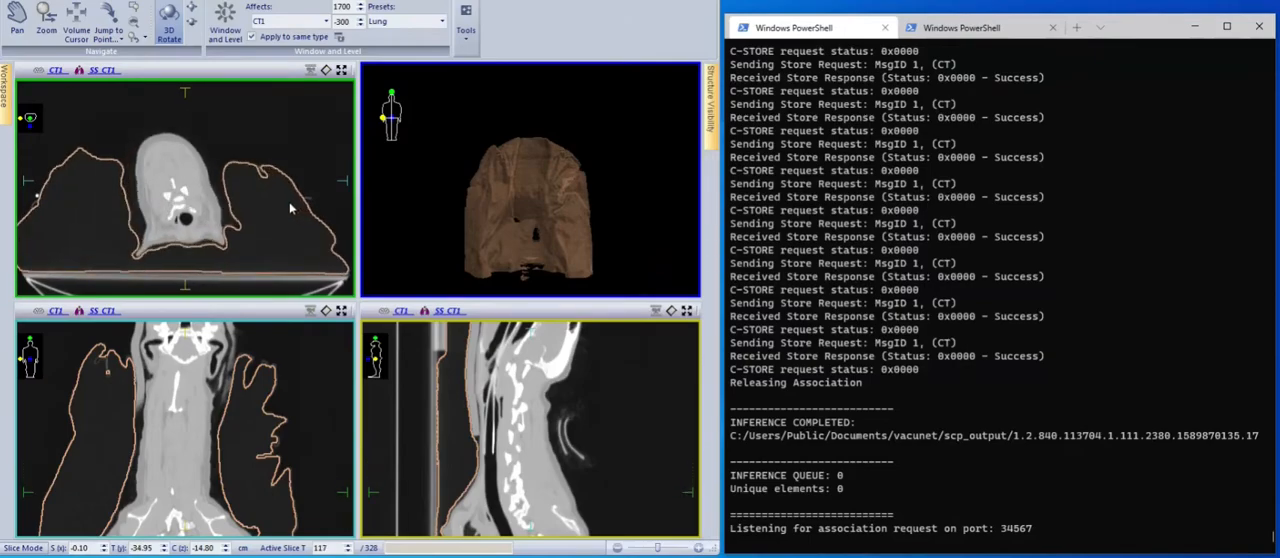